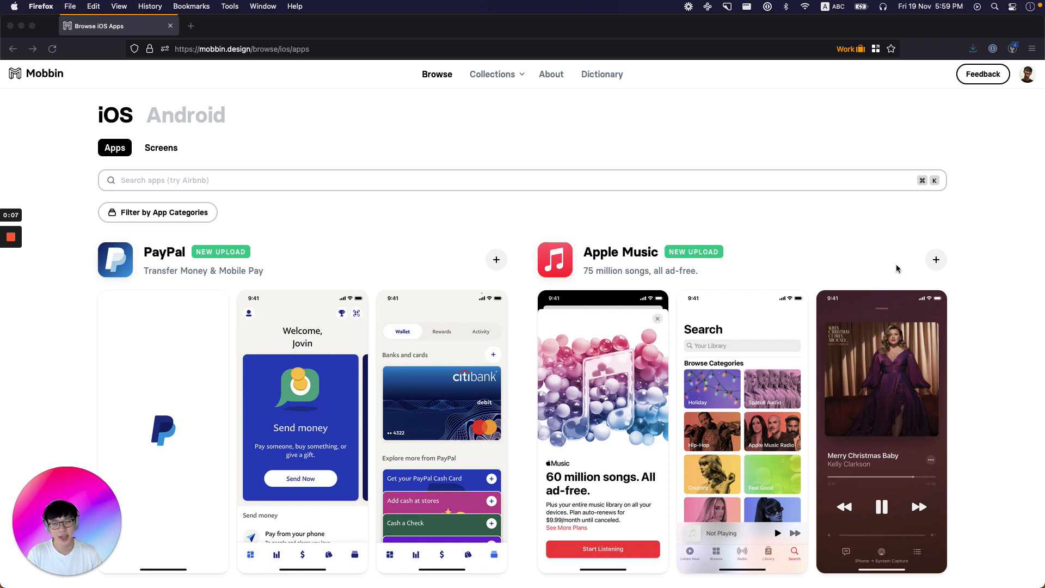
pyautogui.moveTo(880, 278)
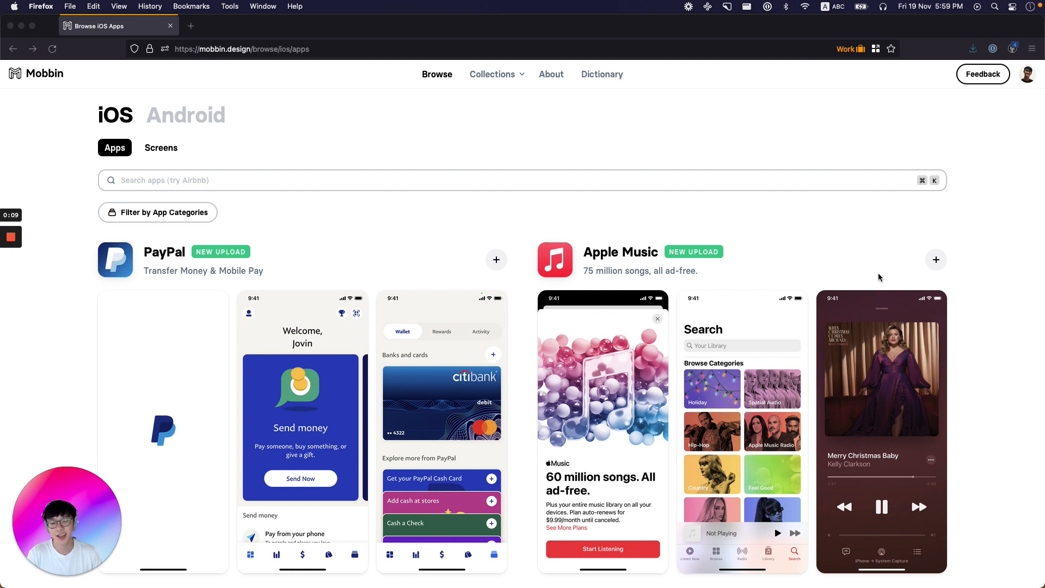
pyautogui.moveTo(847, 286)
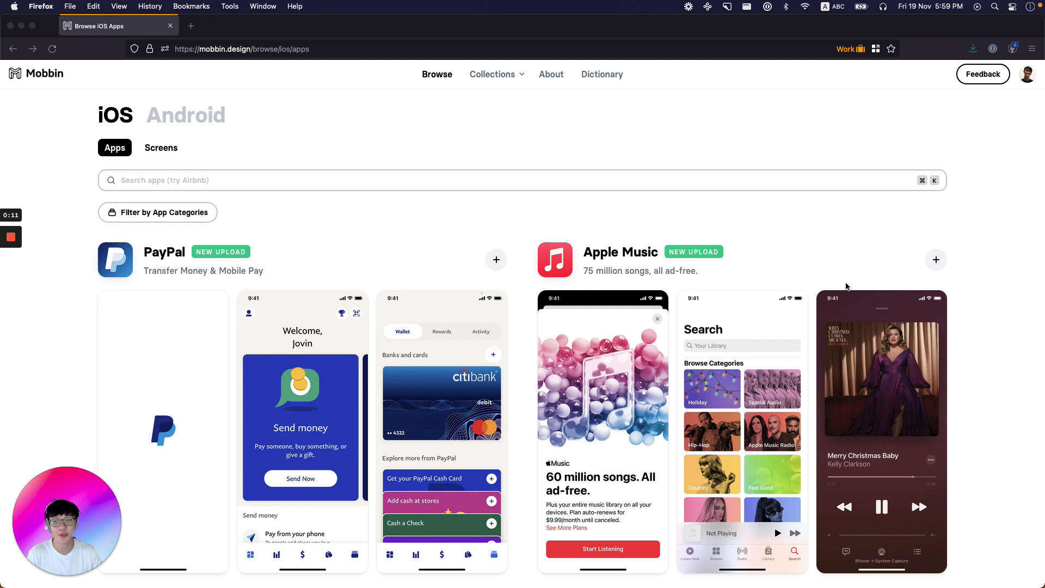
pyautogui.moveTo(804, 309)
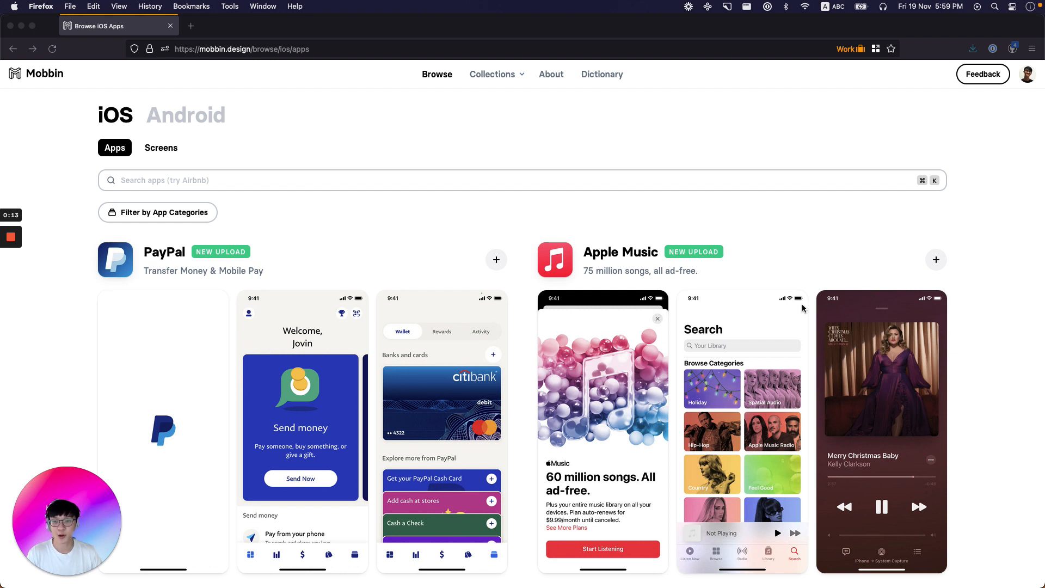
# Switch to iOS screens after a brief Android check, and reveal suggested search filters
pyautogui.scroll(-3)
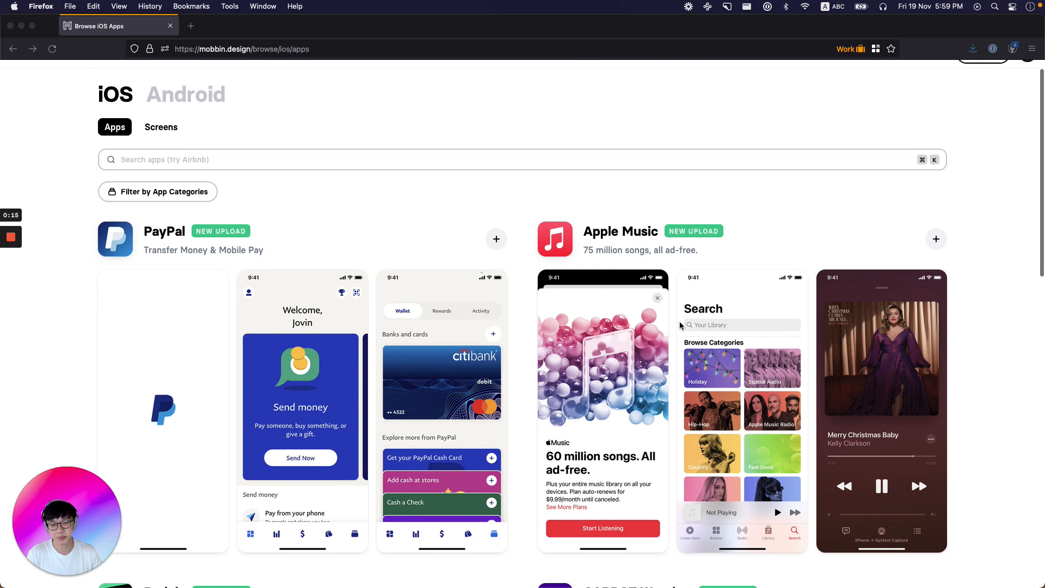
pyautogui.scroll(-3)
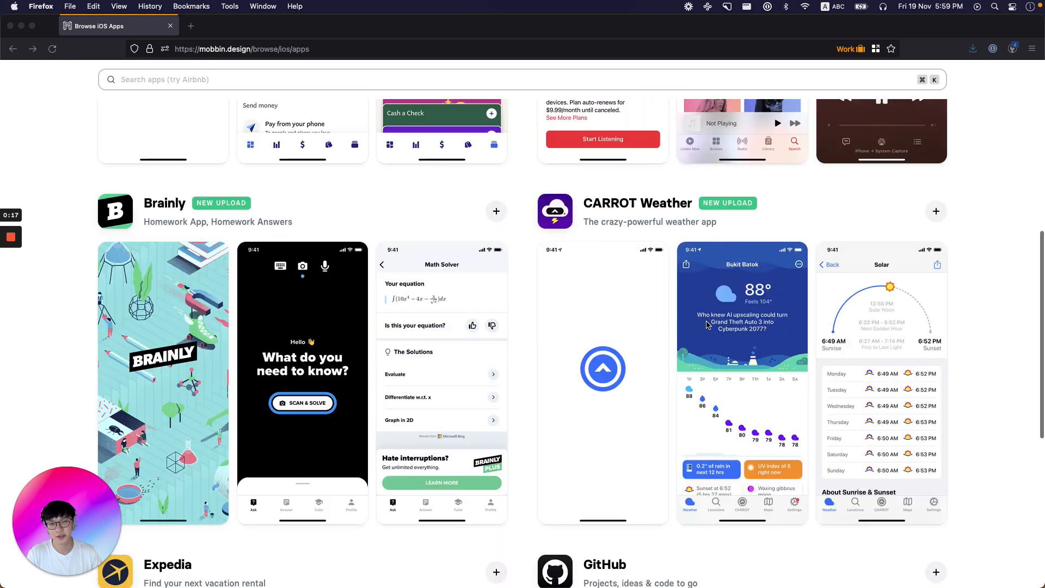
pyautogui.scroll(-3)
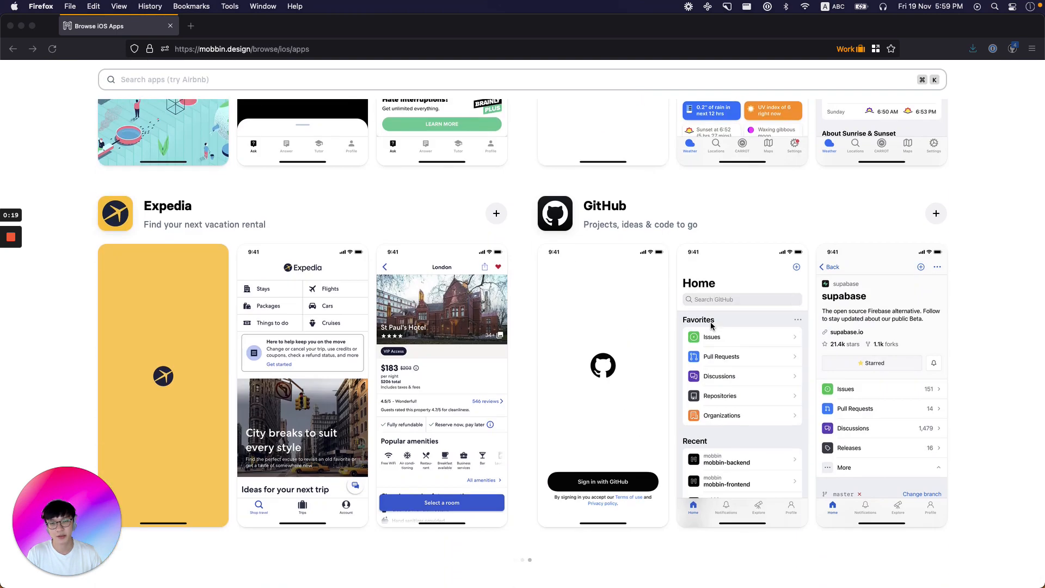
pyautogui.scroll(-3)
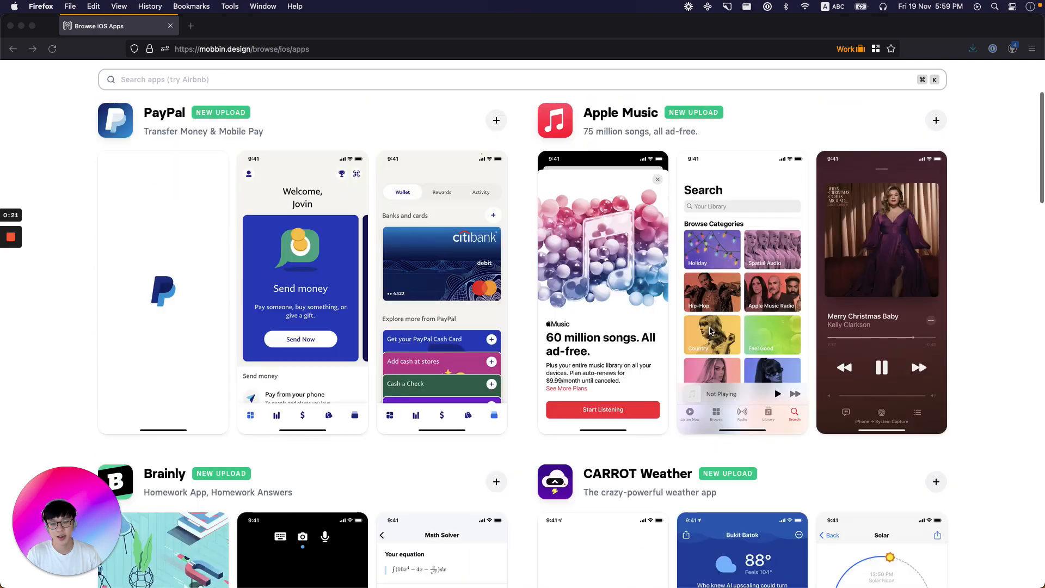
pyautogui.scroll(3)
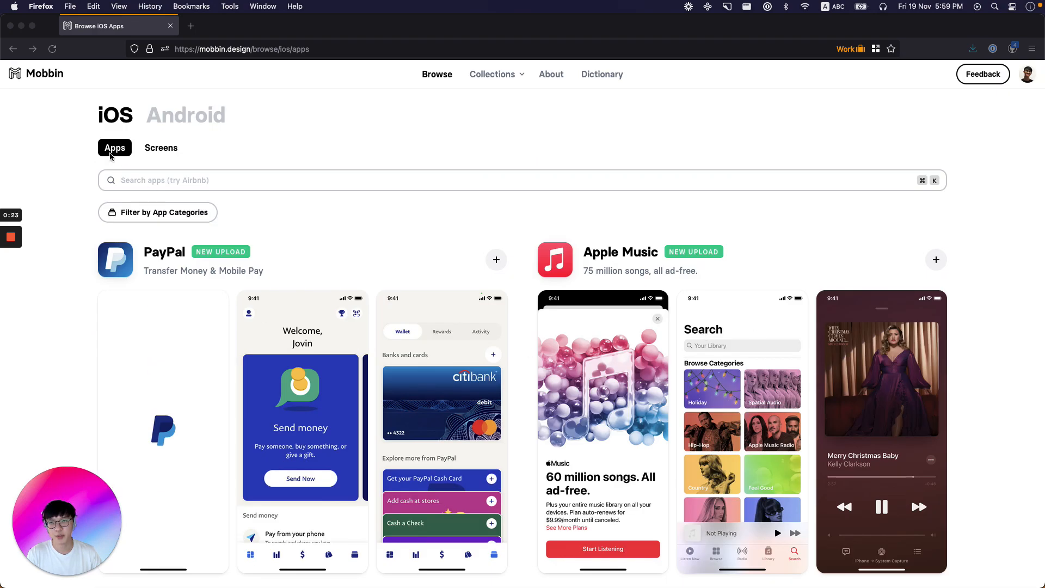
pyautogui.click(160, 147)
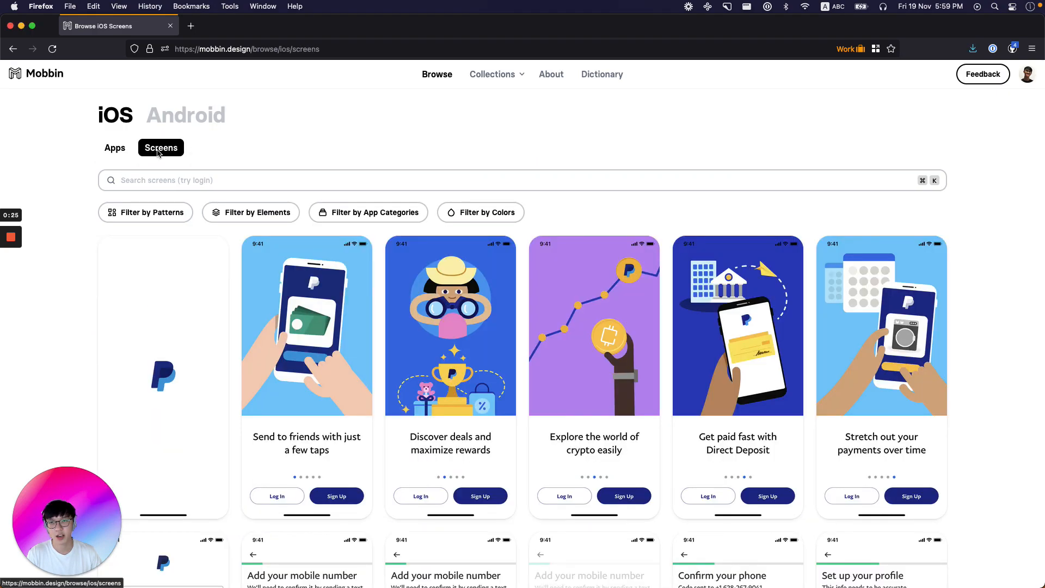
pyautogui.click(187, 115)
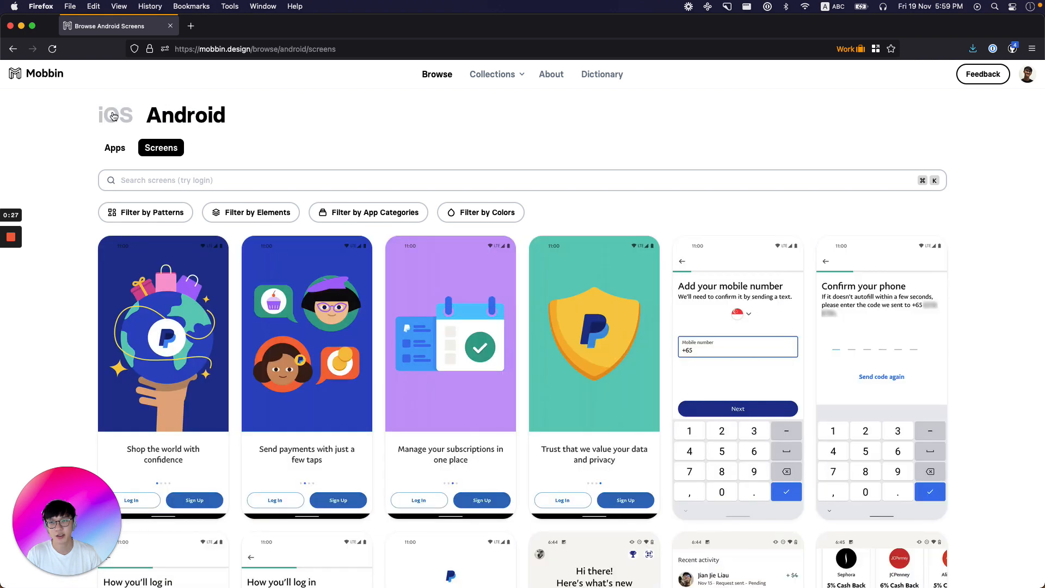
pyautogui.click(114, 115)
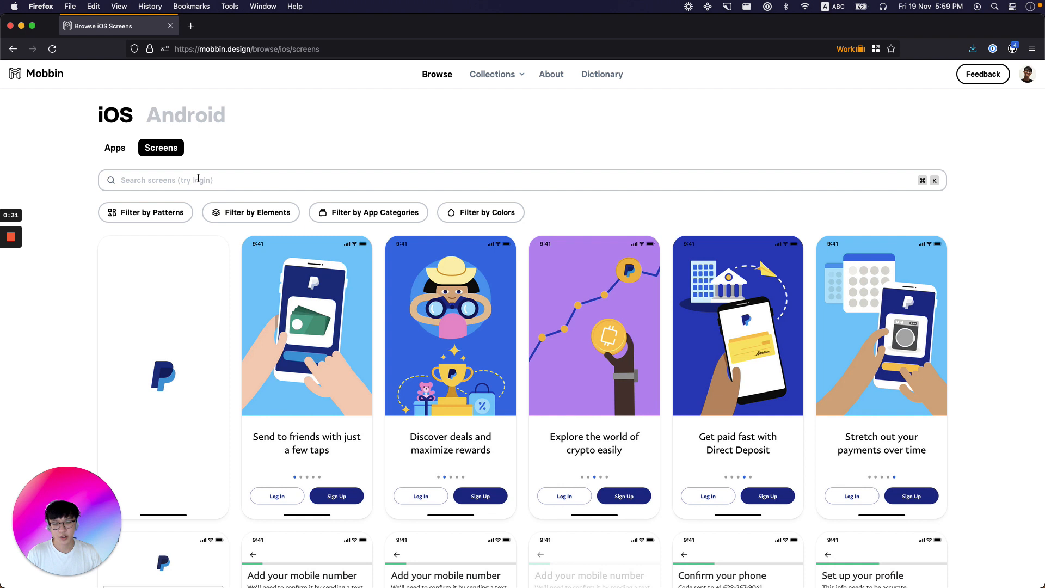
pyautogui.moveTo(180, 200)
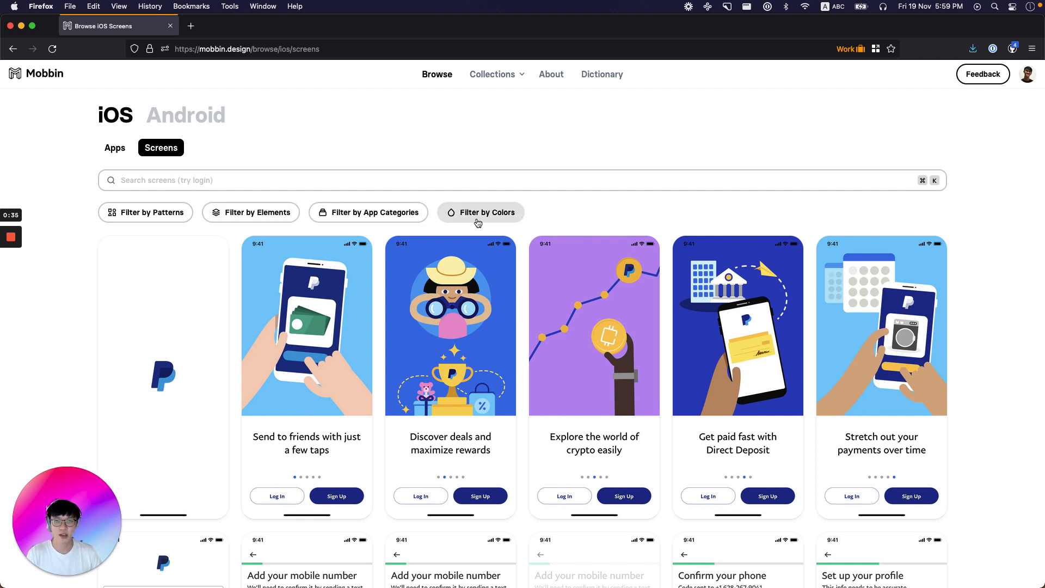
pyautogui.moveTo(144, 212)
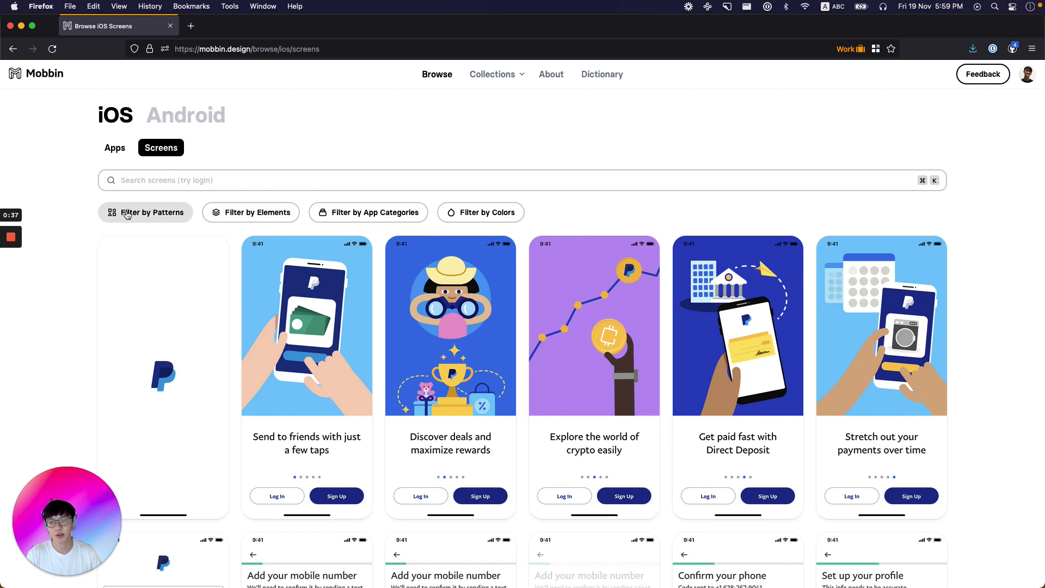
pyautogui.moveTo(152, 220)
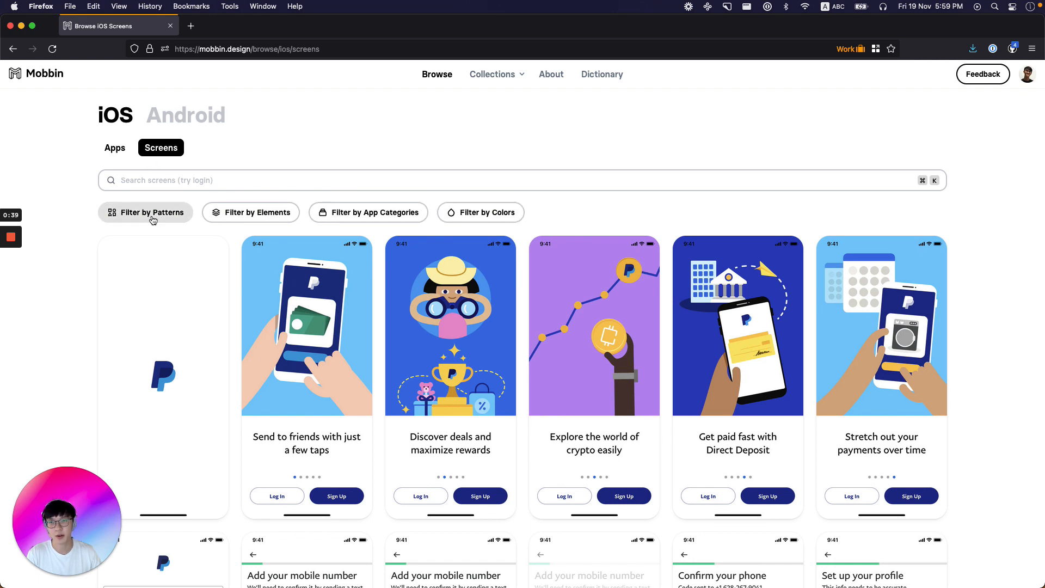
pyautogui.click(145, 211)
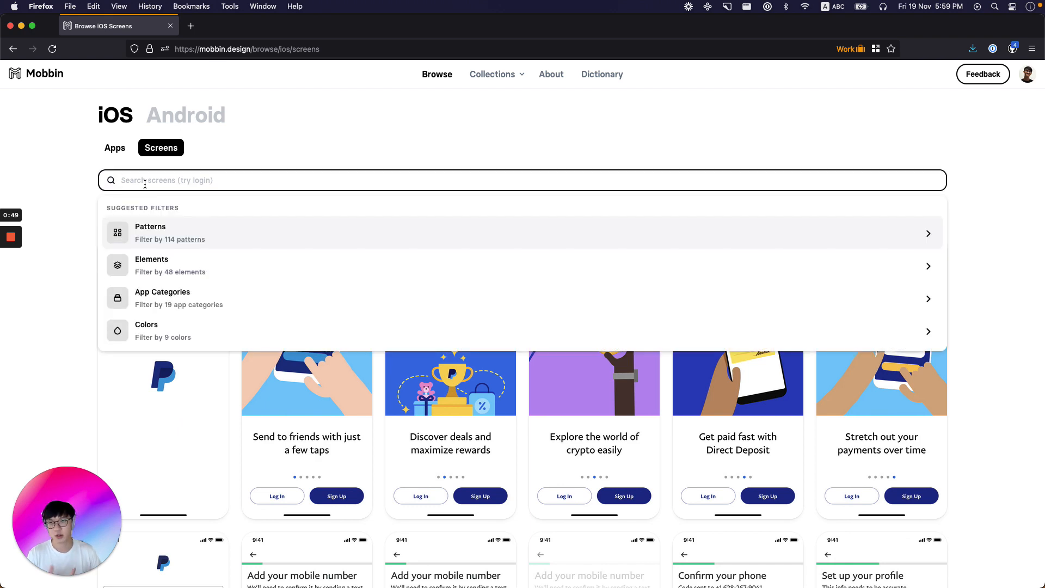
# Filter screens by the Login pattern and Finance category, then scroll the 31 results
pyautogui.write('login')
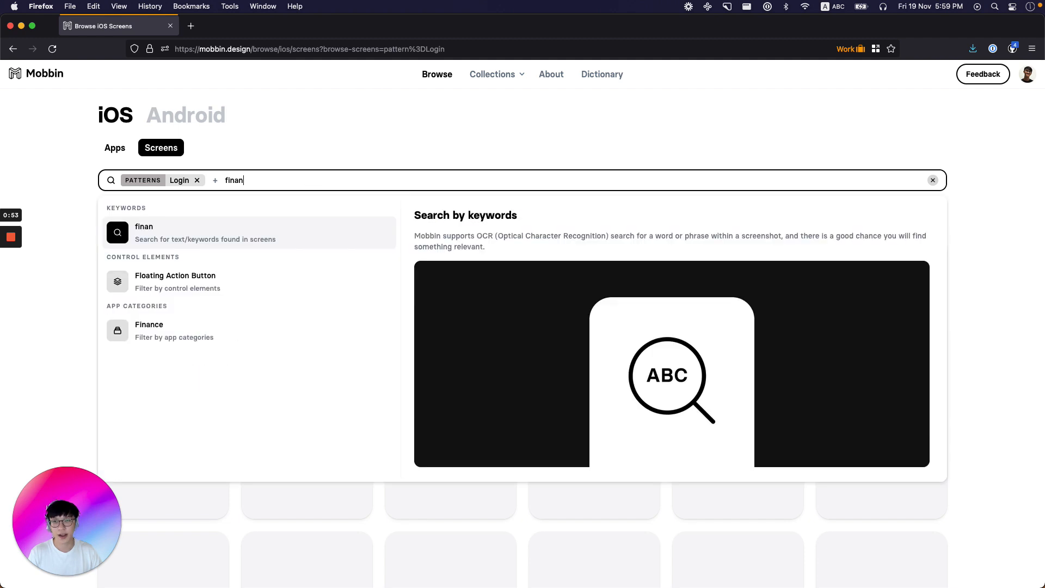
pyautogui.click(149, 330)
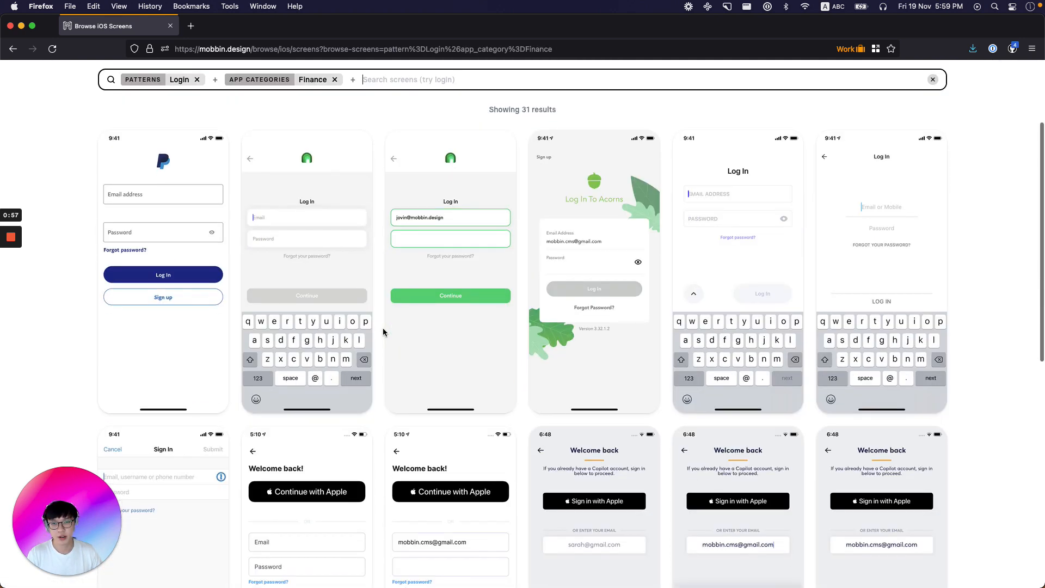
pyautogui.scroll(-3)
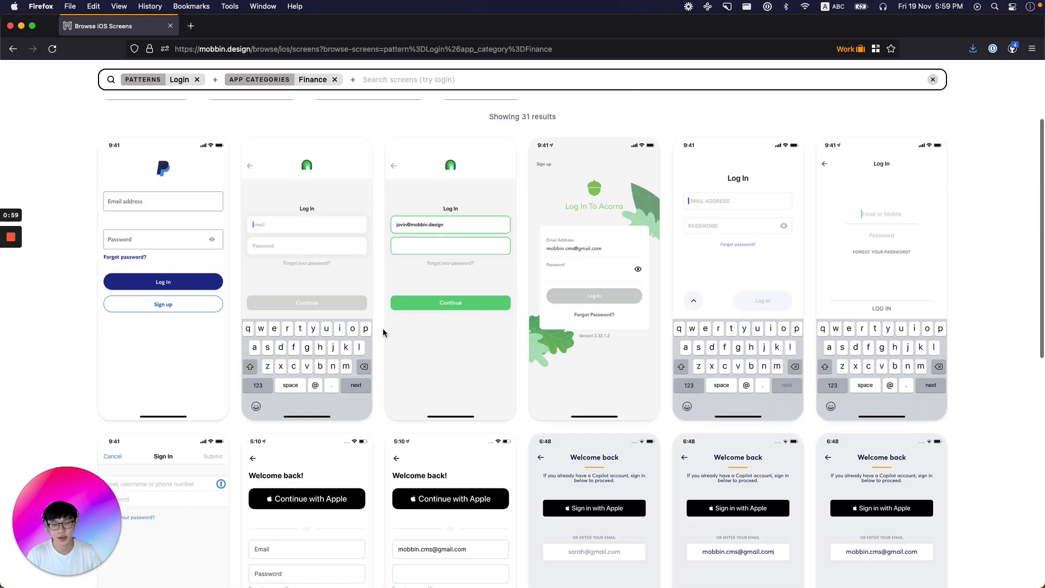
pyautogui.scroll(3)
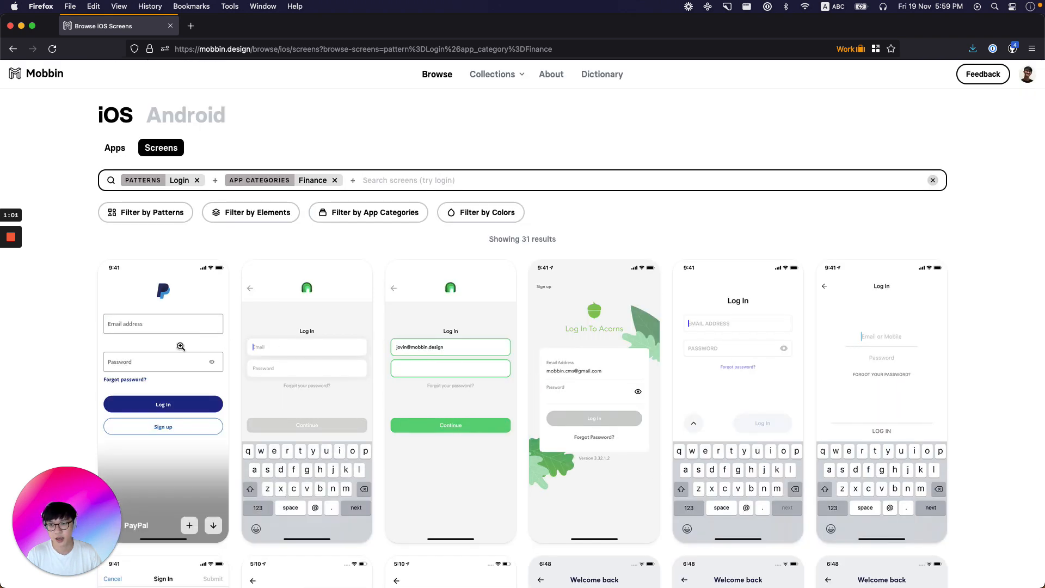
pyautogui.moveTo(894, 375)
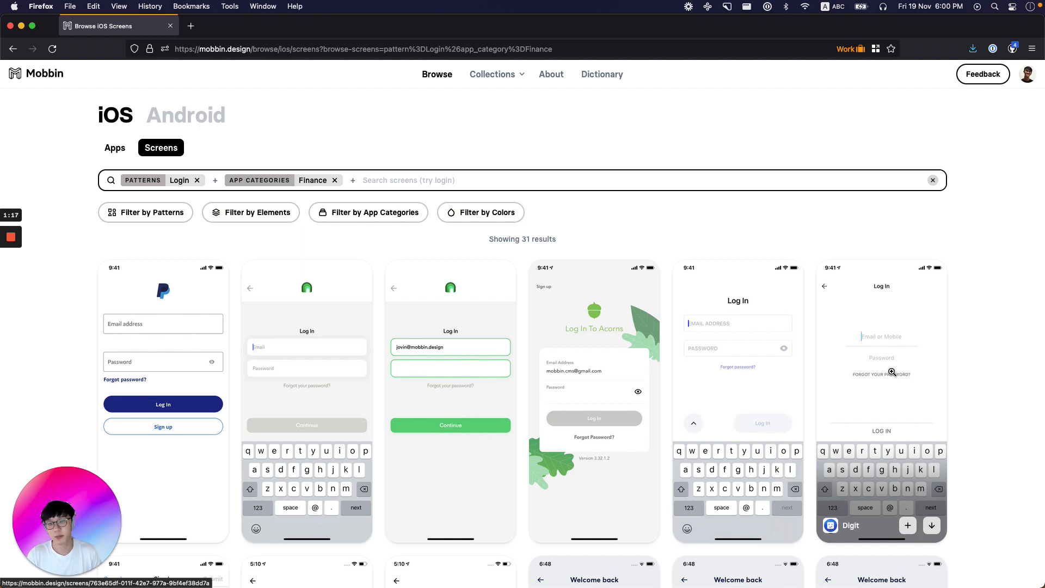
pyautogui.scroll(-3)
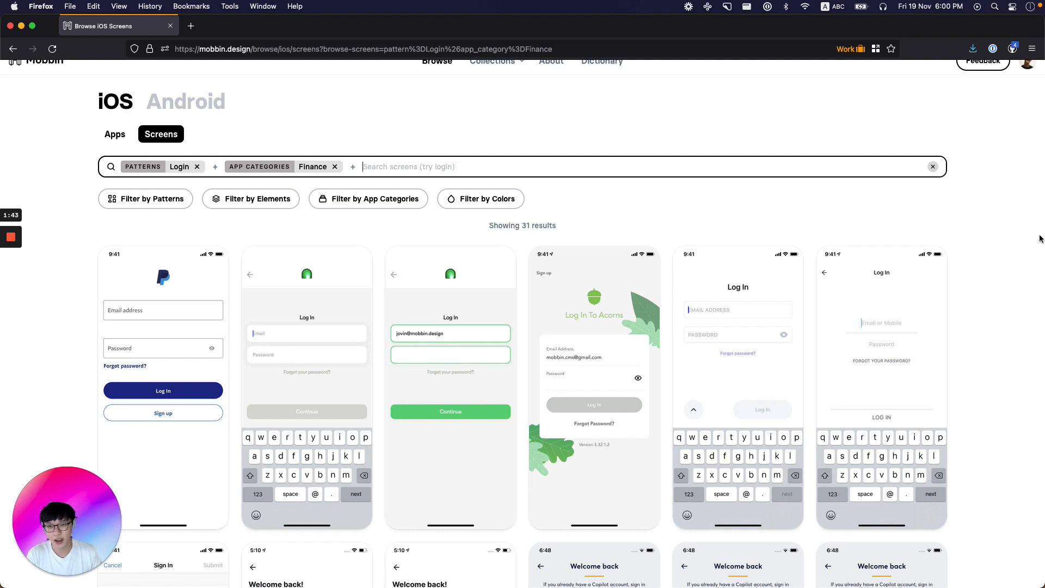
pyautogui.scroll(-3)
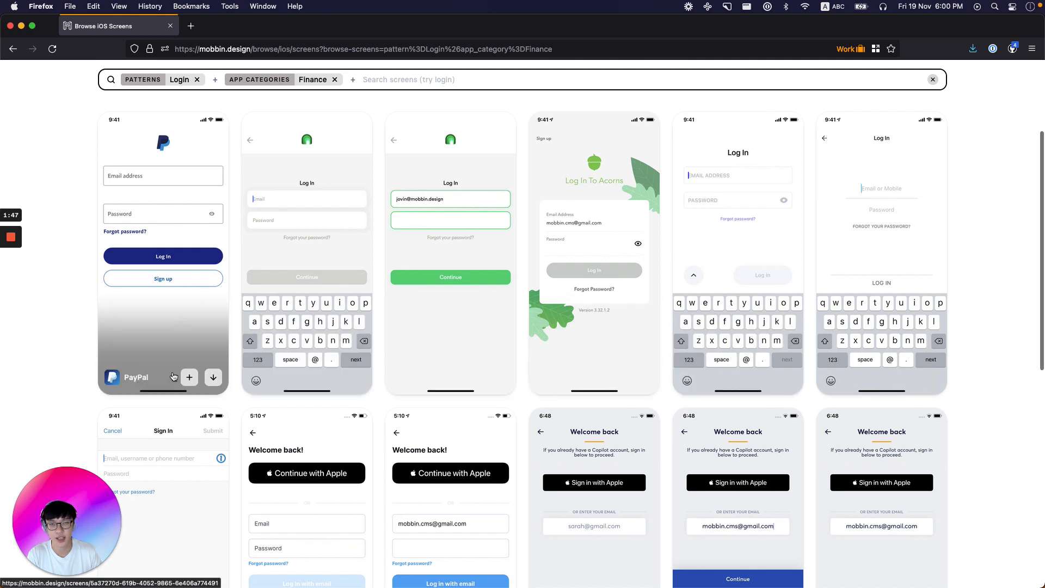
pyautogui.scroll(-3)
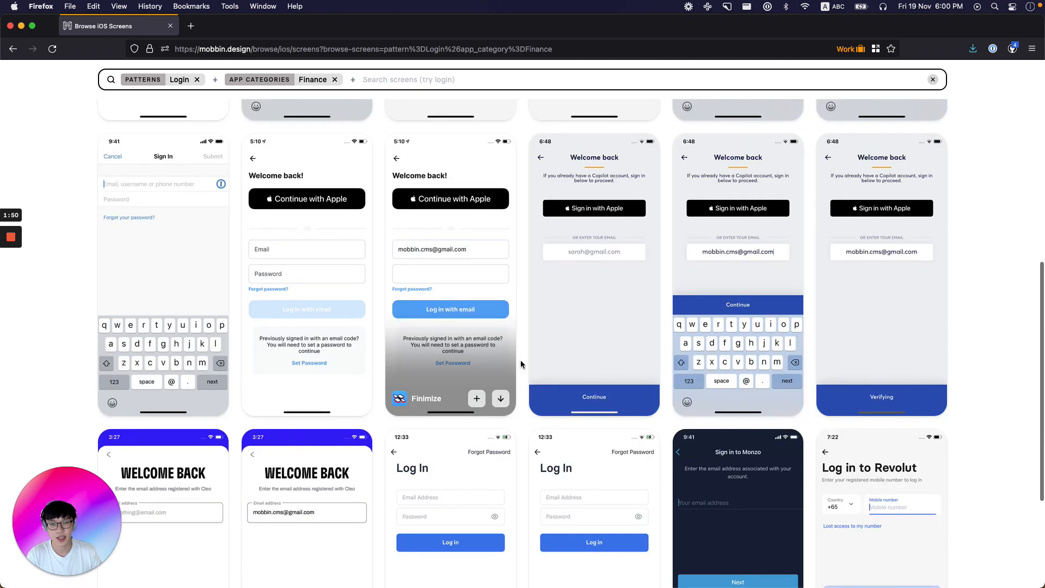
pyautogui.scroll(-3)
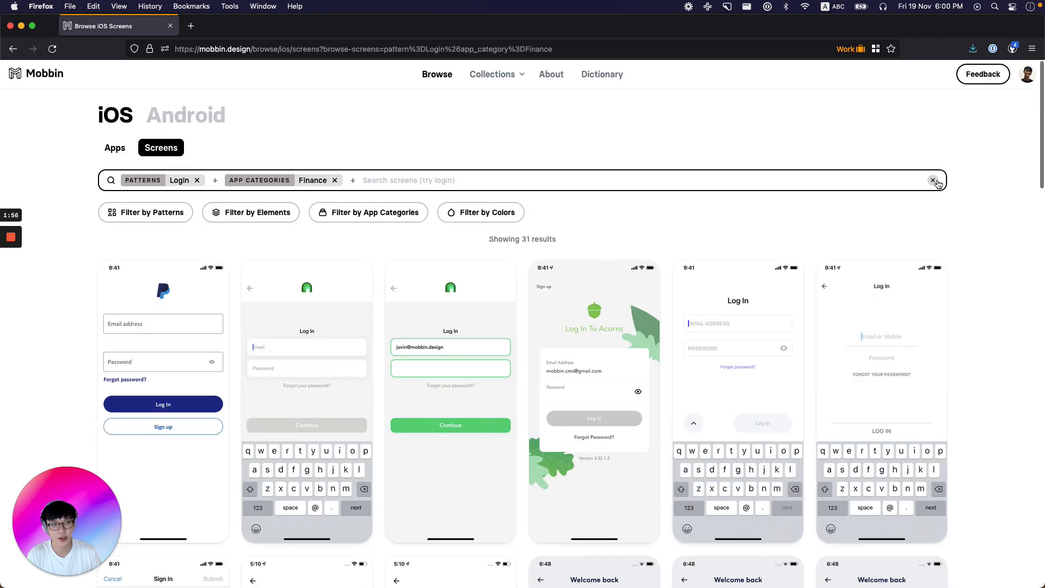
# Clear the Login and Finance filters and scroll through the unfiltered screens grid
pyautogui.click(933, 180)
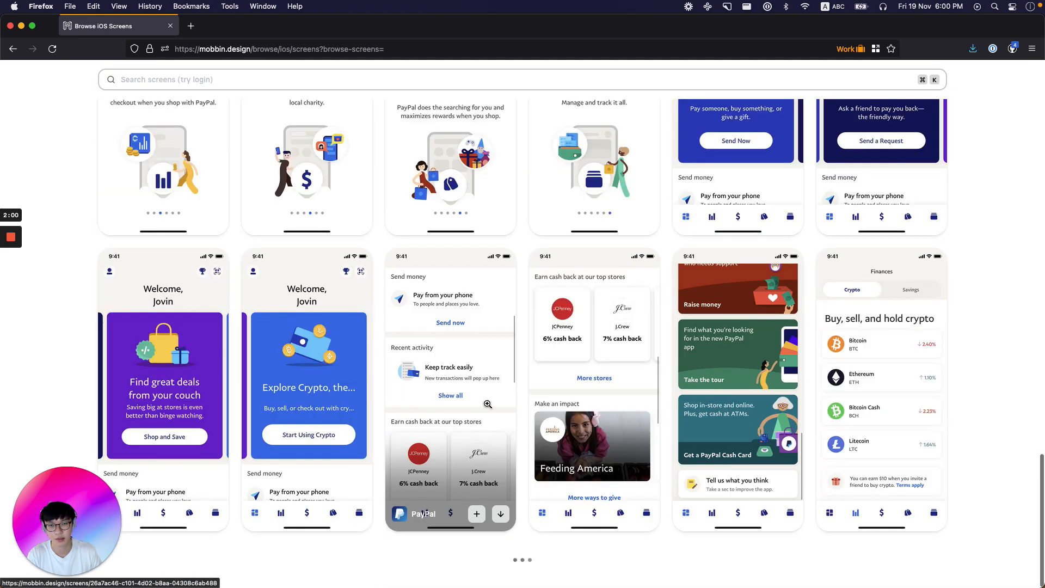
pyautogui.scroll(-3)
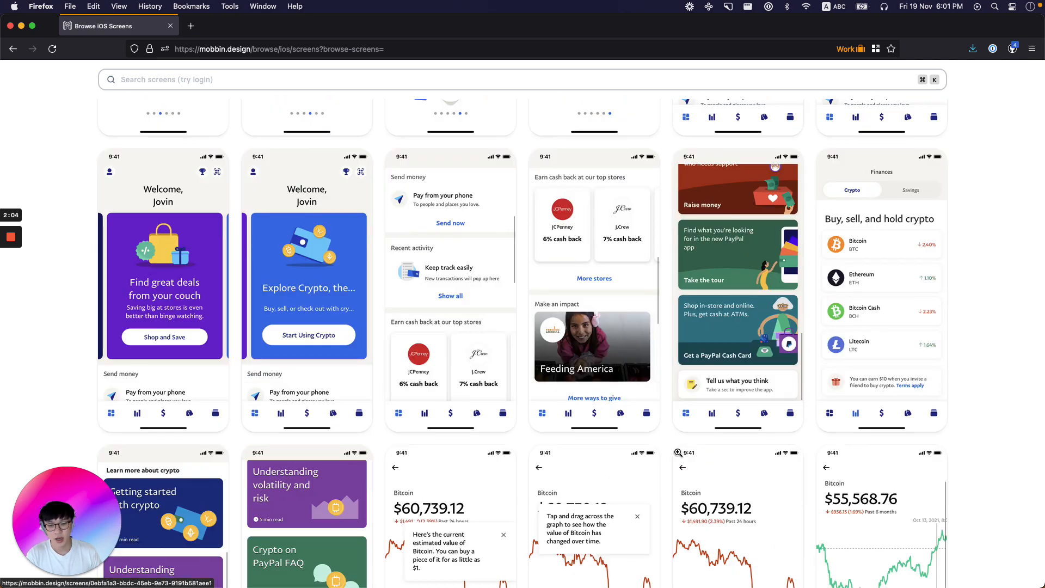
pyautogui.scroll(3)
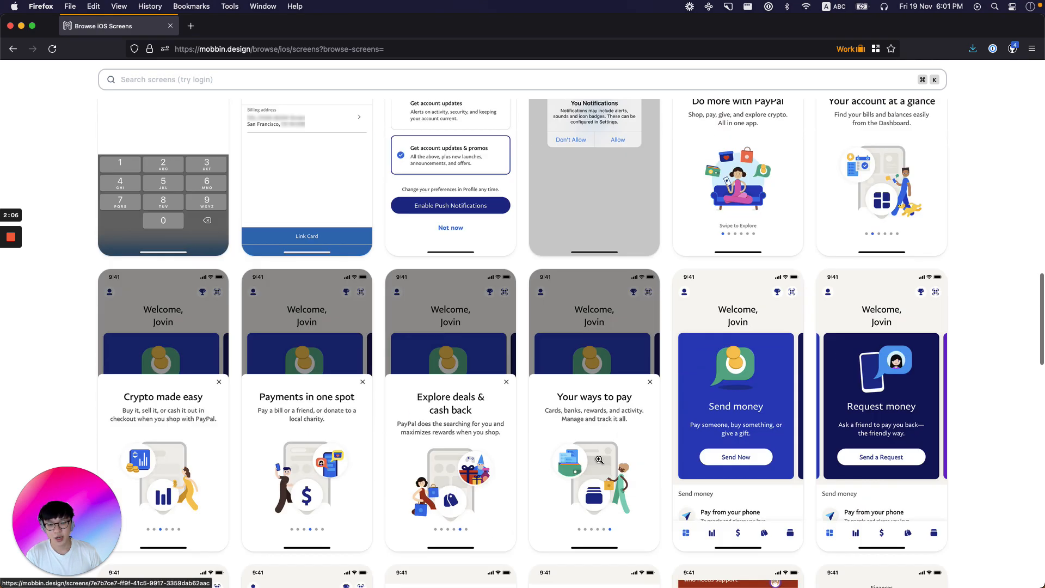
pyautogui.scroll(3)
pyautogui.write('covid')
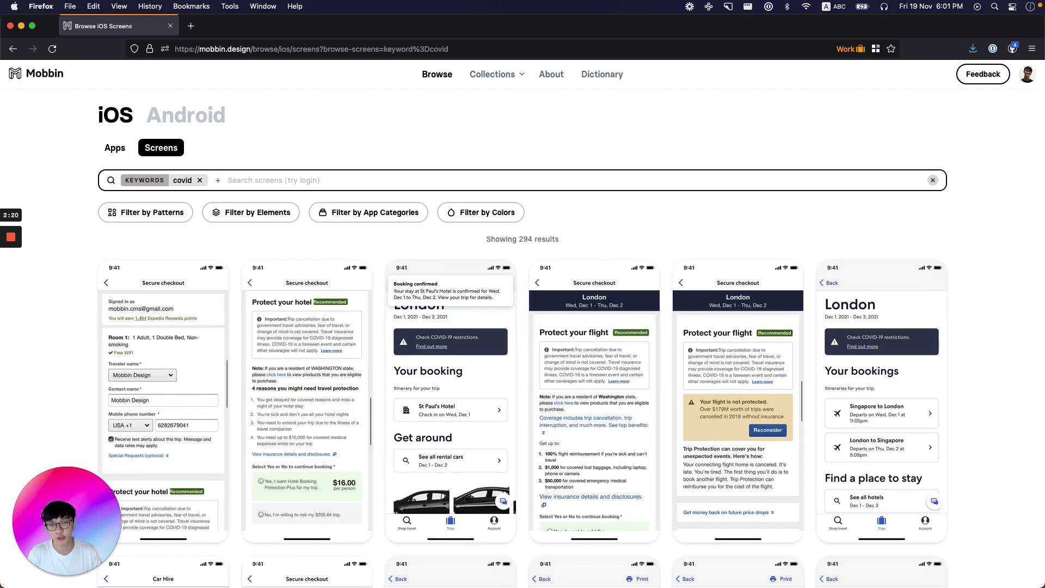
# Scroll through the 294 'covid' keyword results and back to the top
pyautogui.scroll(-3)
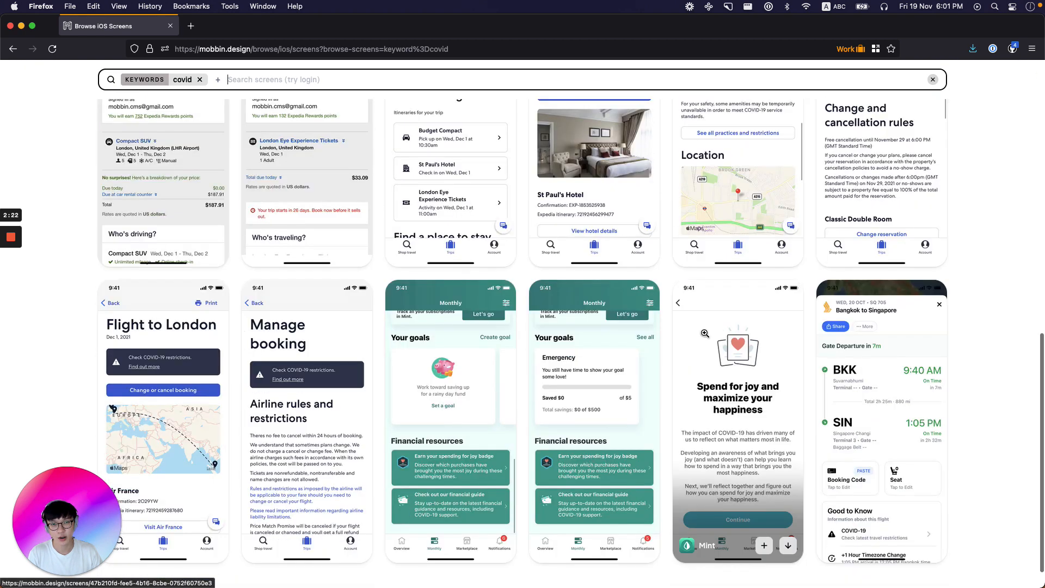
pyautogui.scroll(-3)
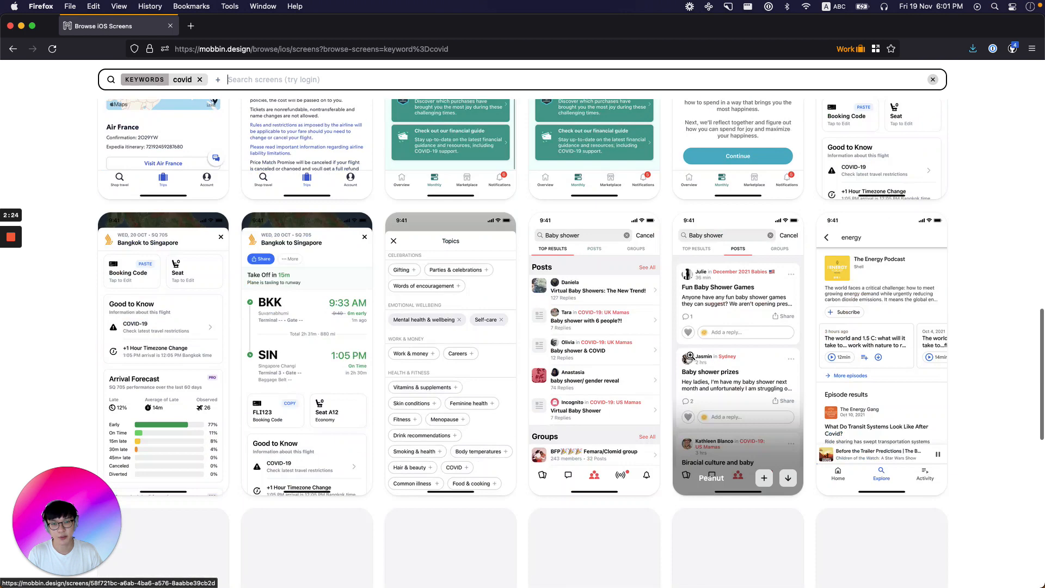
pyautogui.scroll(-3)
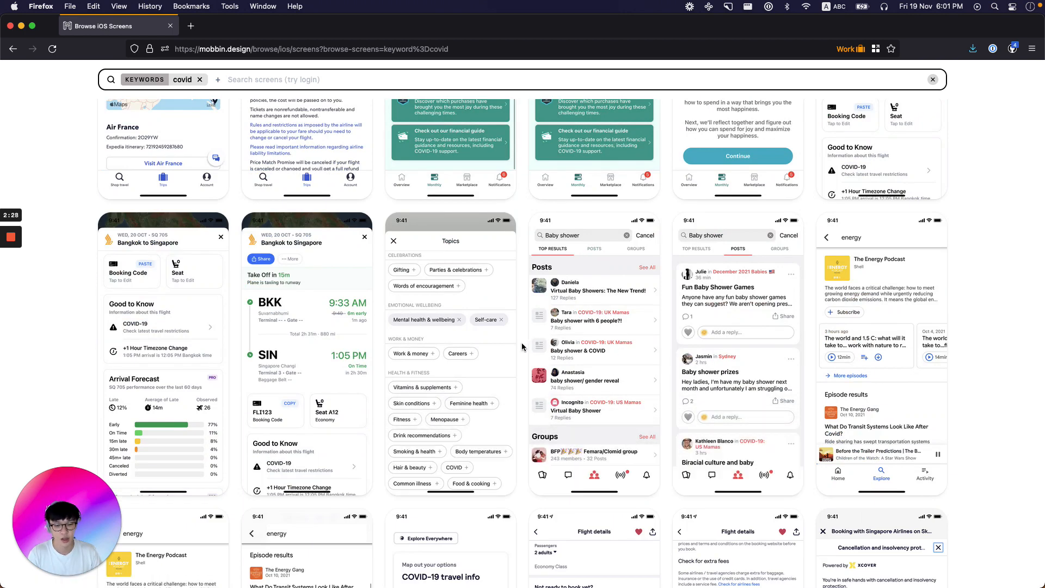
pyautogui.scroll(3)
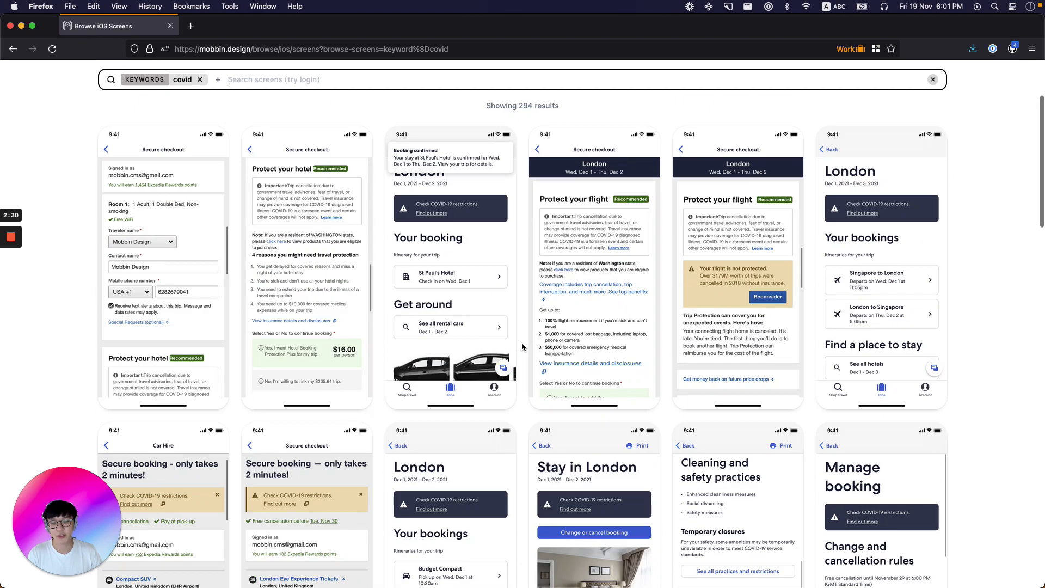
pyautogui.scroll(3)
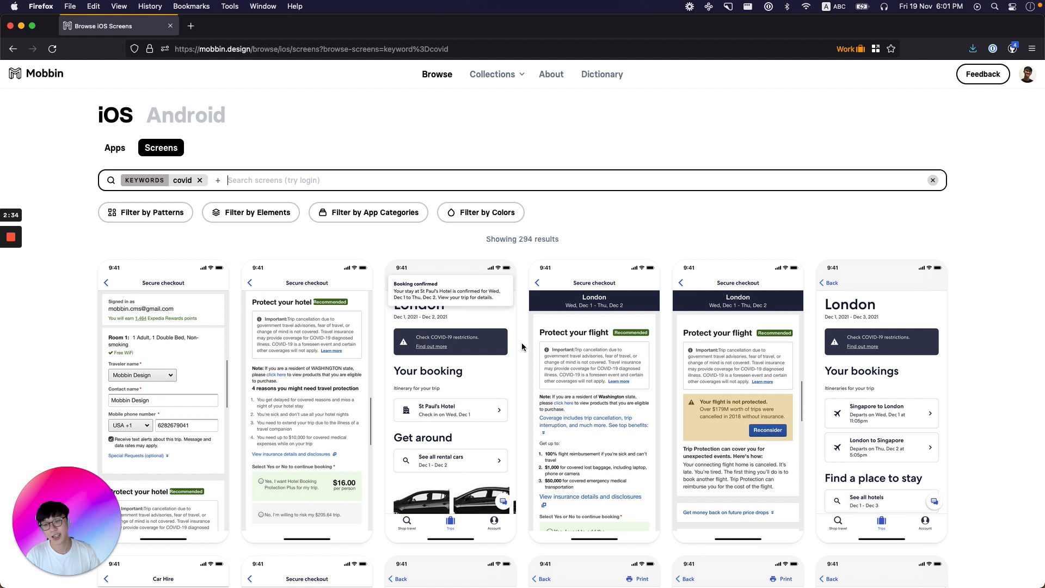
pyautogui.moveTo(571, 546)
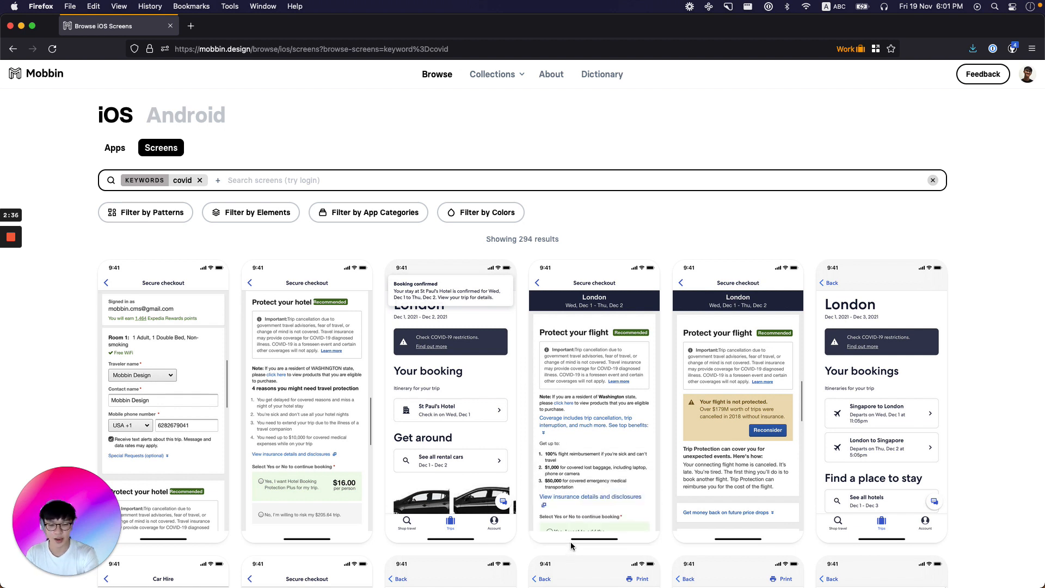
pyautogui.moveTo(382, 509)
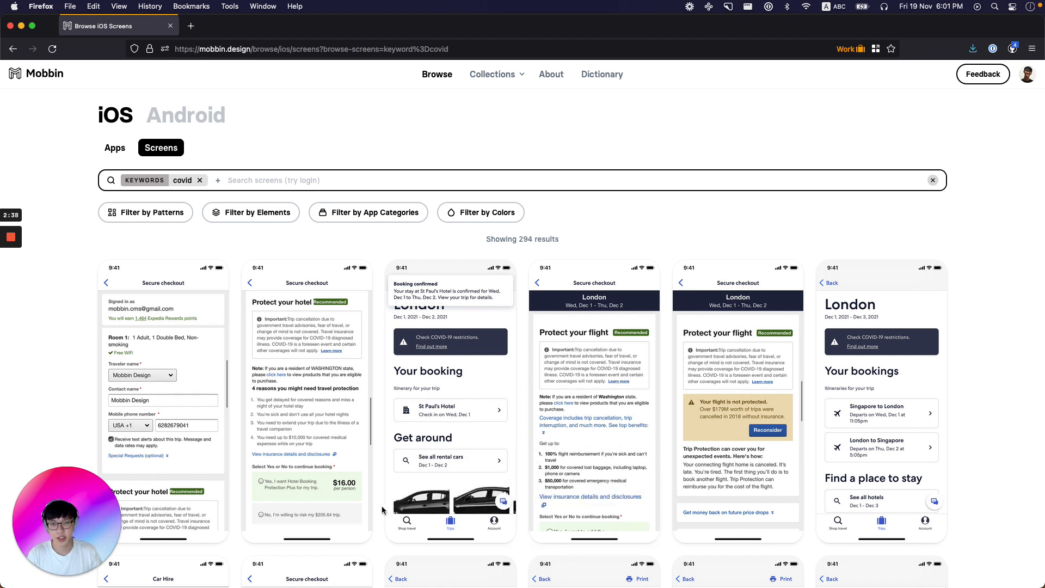
pyautogui.moveTo(126, 160)
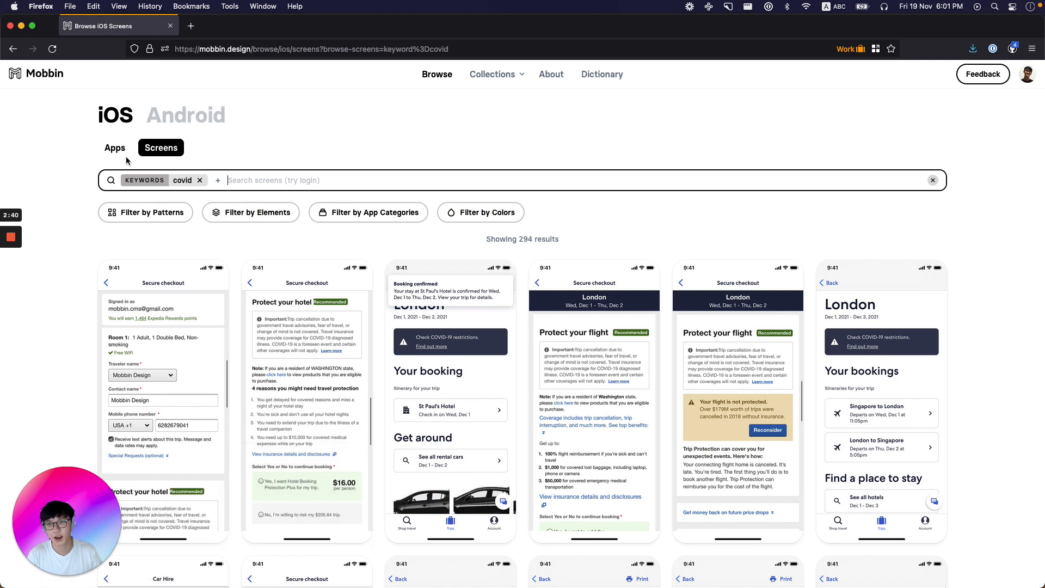
# View the pattern dictionary and collections list, then return to the iOS apps catalogue
pyautogui.click(115, 147)
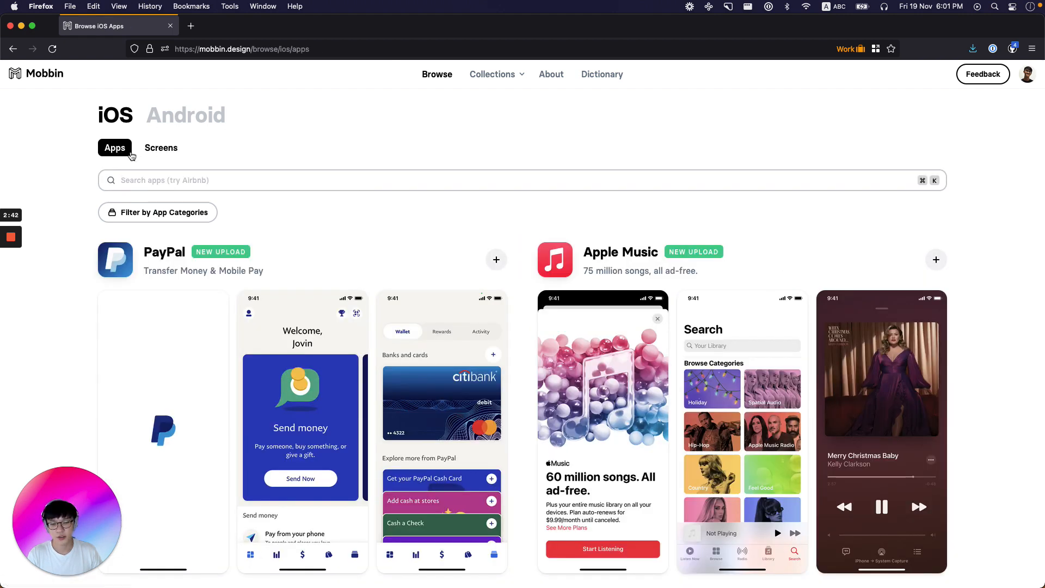
pyautogui.moveTo(602, 74)
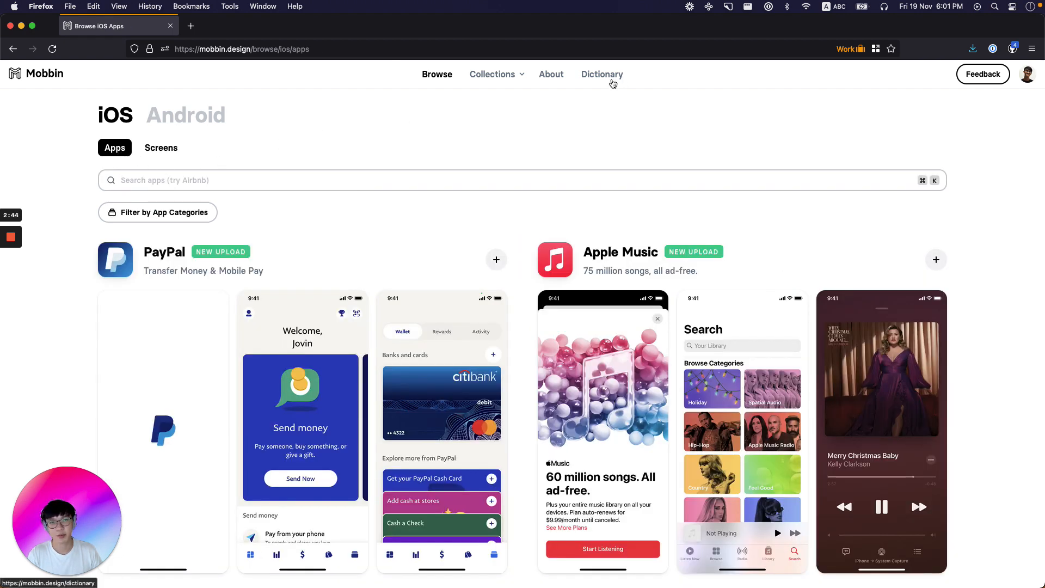
pyautogui.click(602, 74)
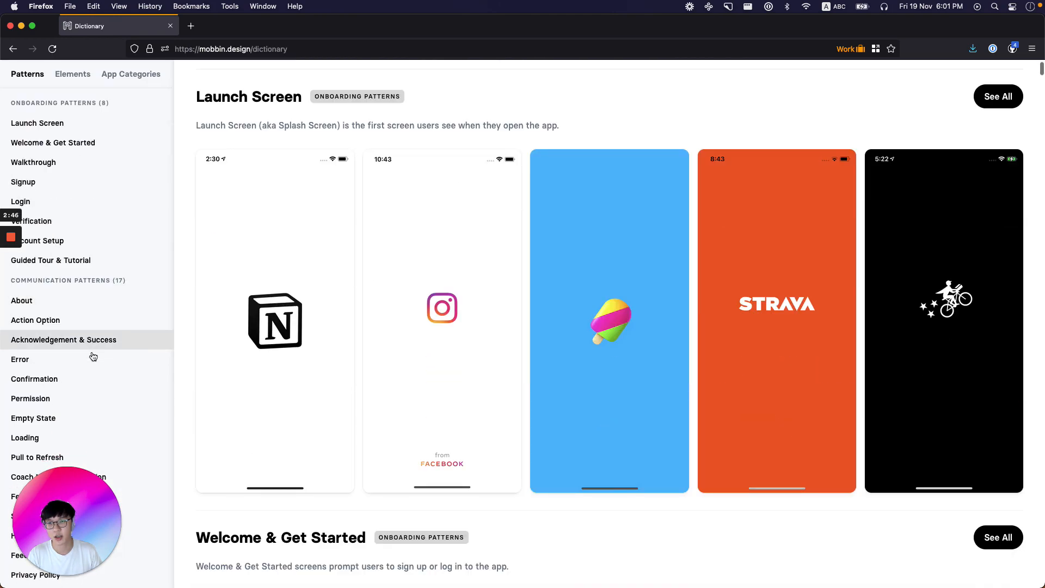
pyautogui.scroll(-3)
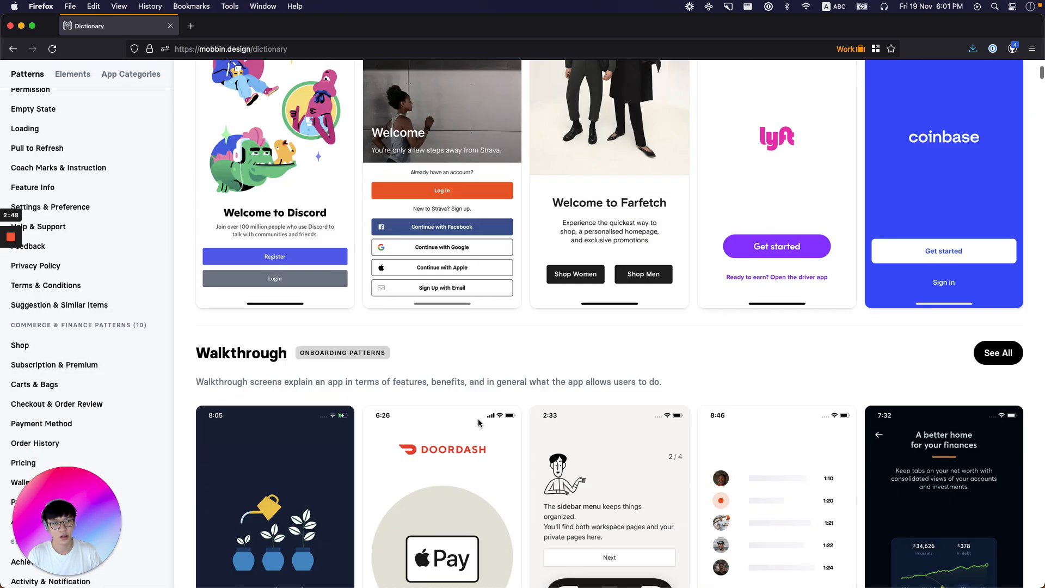
pyautogui.scroll(3)
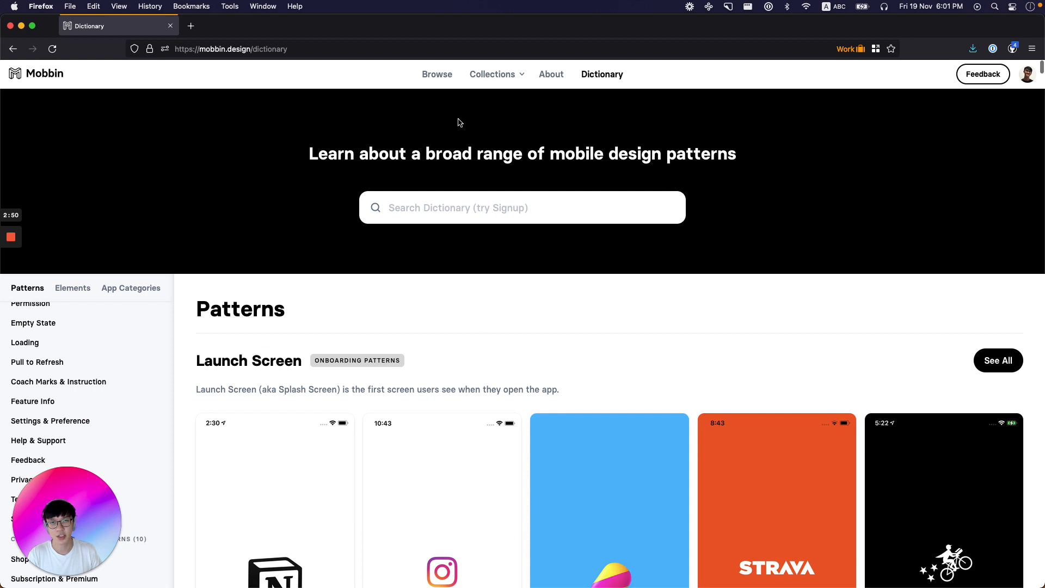
pyautogui.click(492, 74)
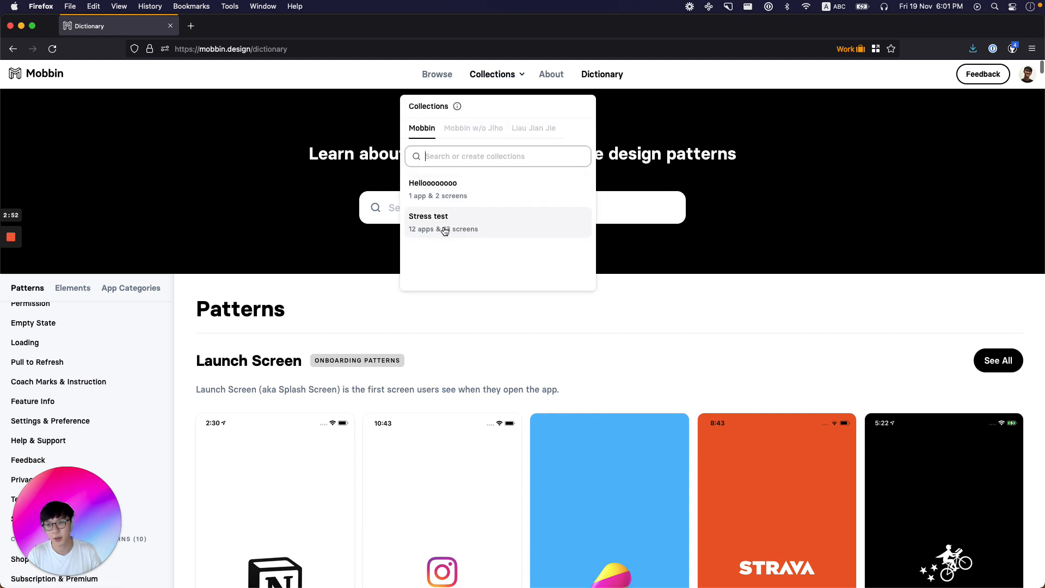
pyautogui.moveTo(437, 207)
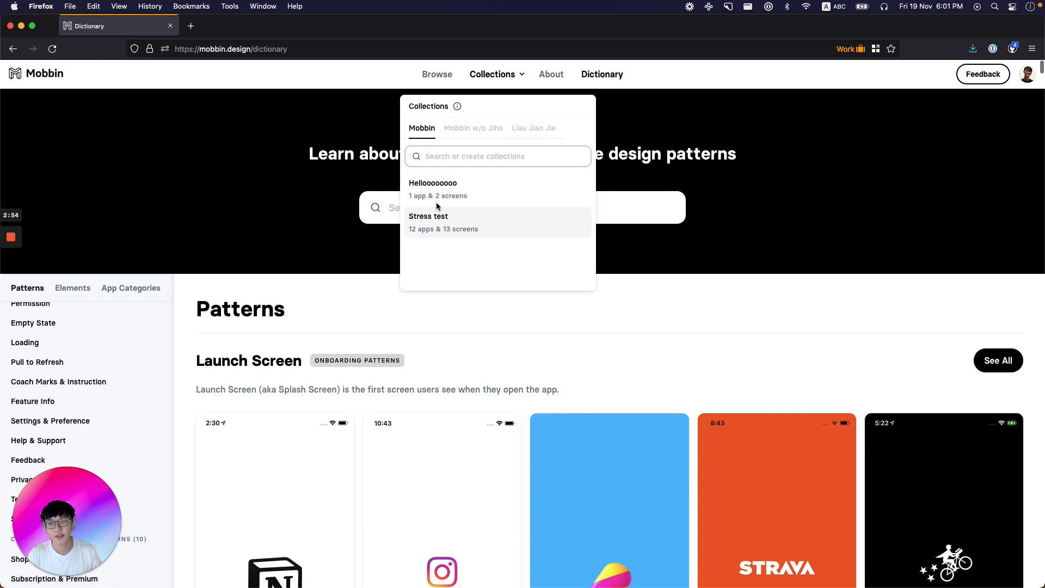
pyautogui.click(437, 74)
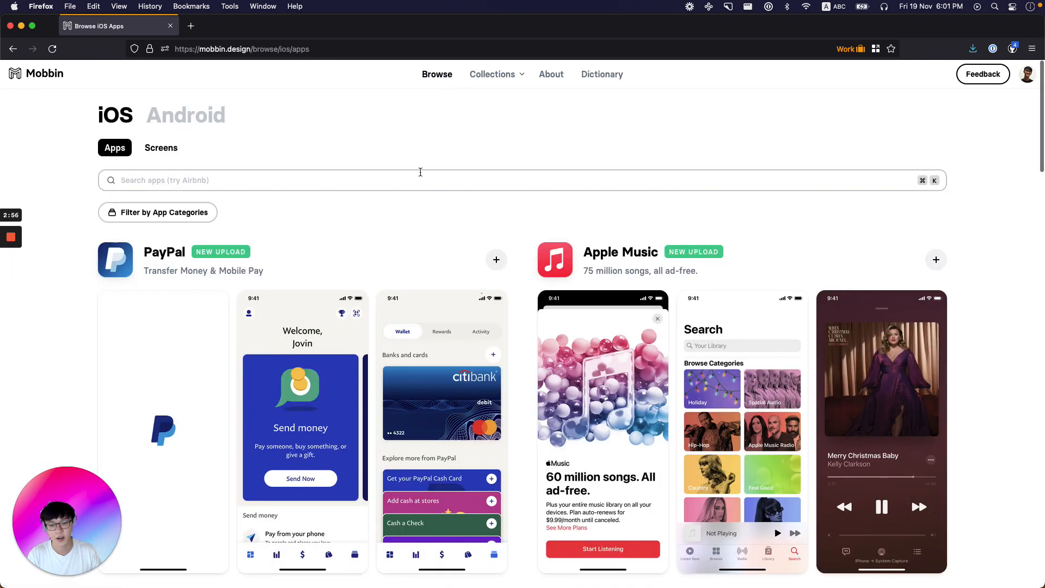
pyautogui.moveTo(357, 294)
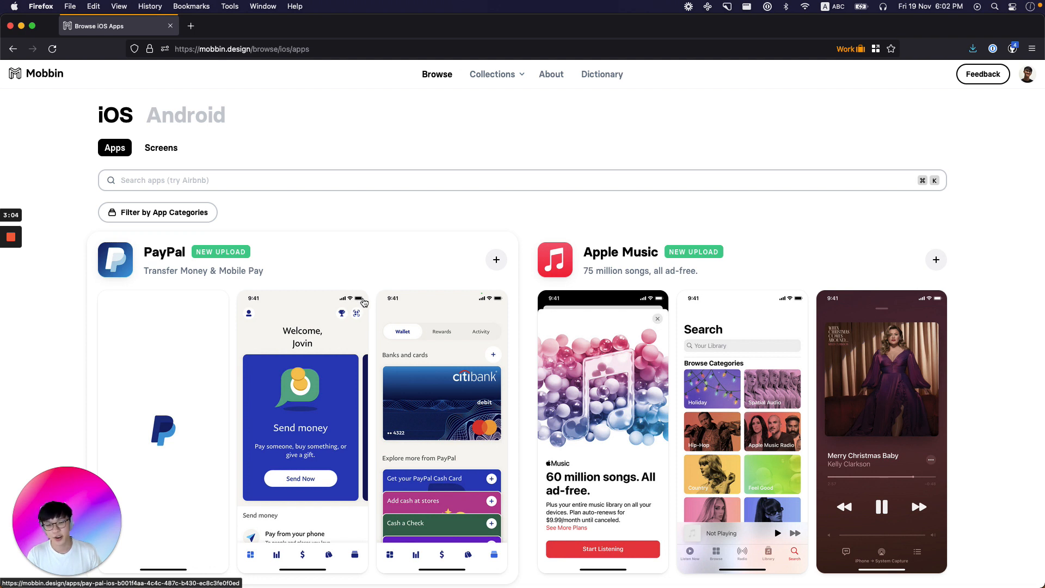
pyautogui.moveTo(390, 223)
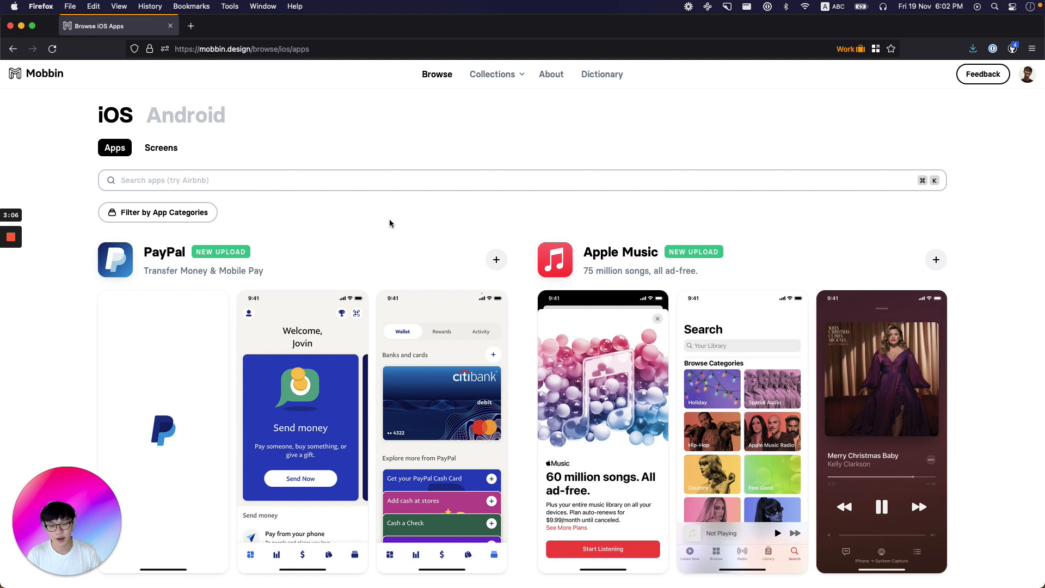